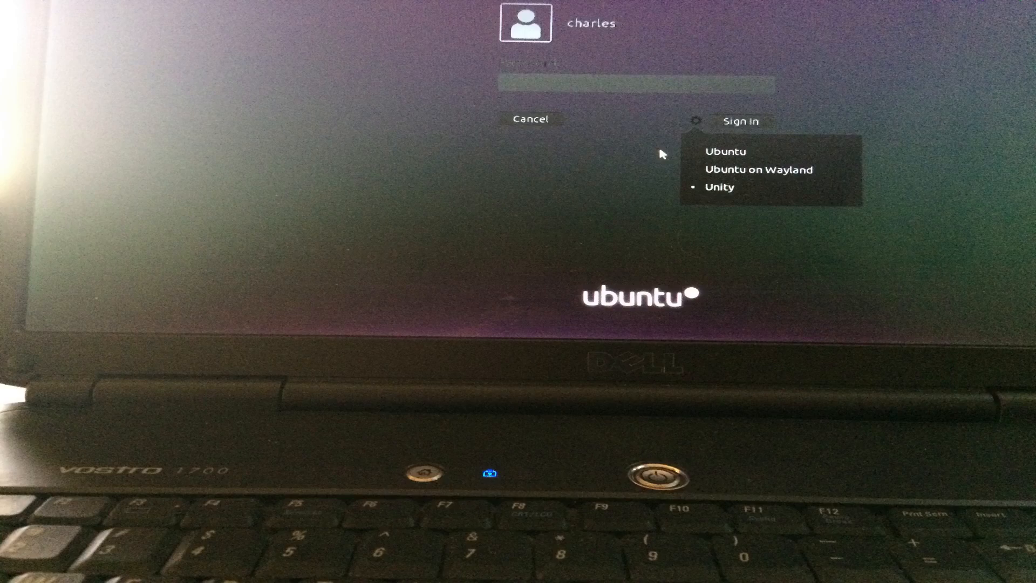
Step: Choose the Unity session on the login screen and sign in
click(740, 121)
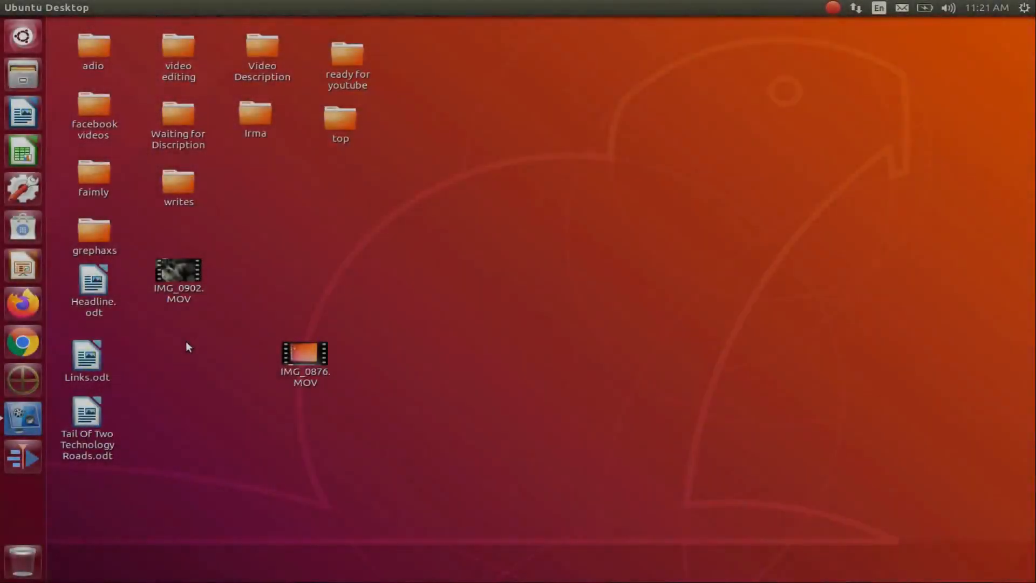
mouse_move(176, 395)
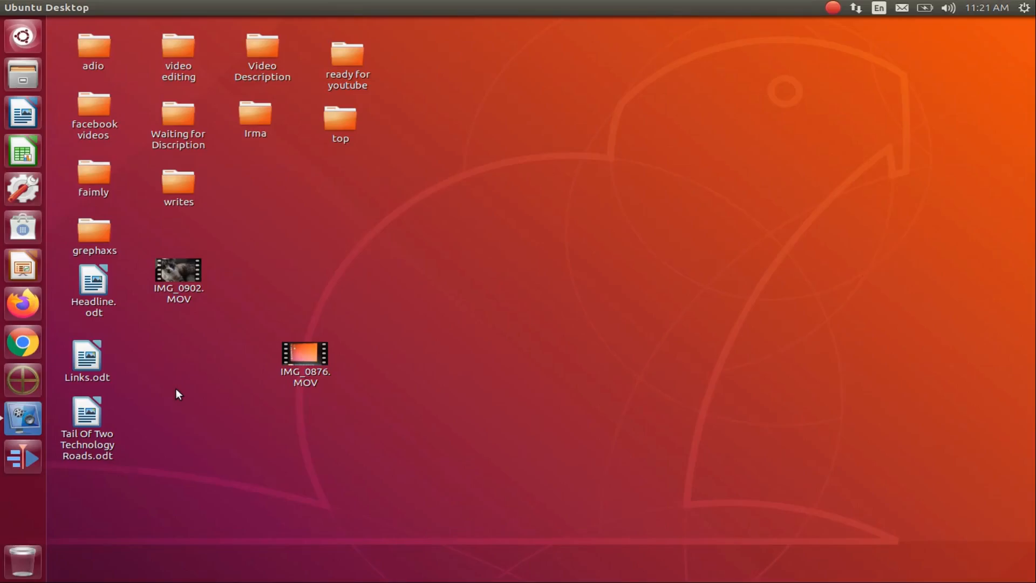
mouse_move(22, 190)
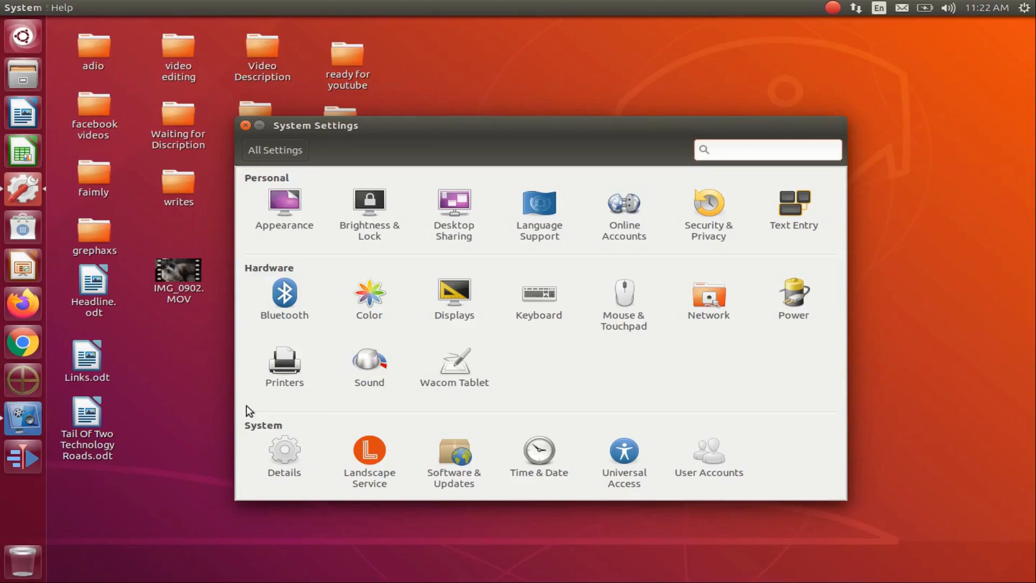
mouse_move(371, 364)
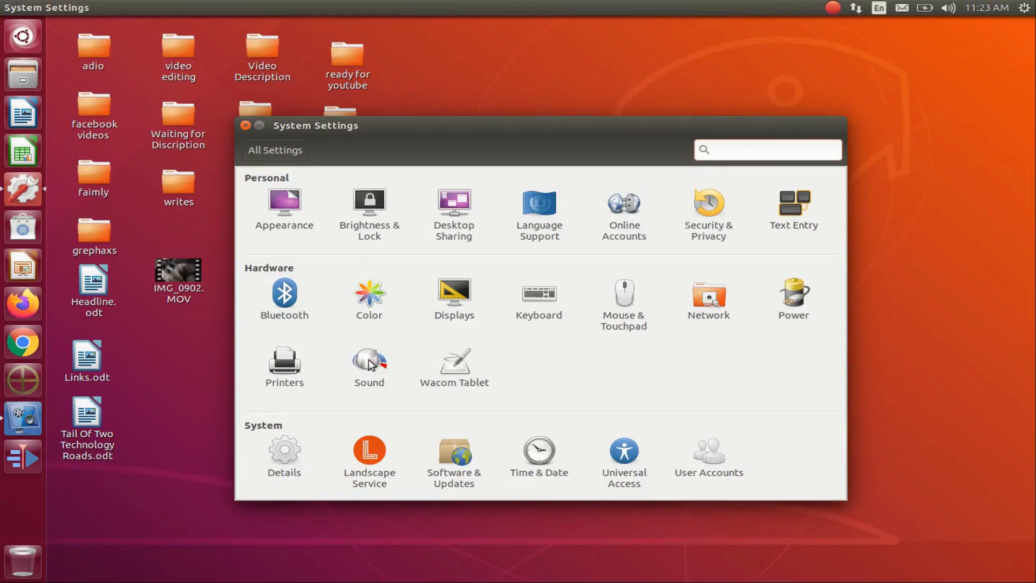
Step: Go to Sound under Hardware, landing on the output devices page
click(768, 149)
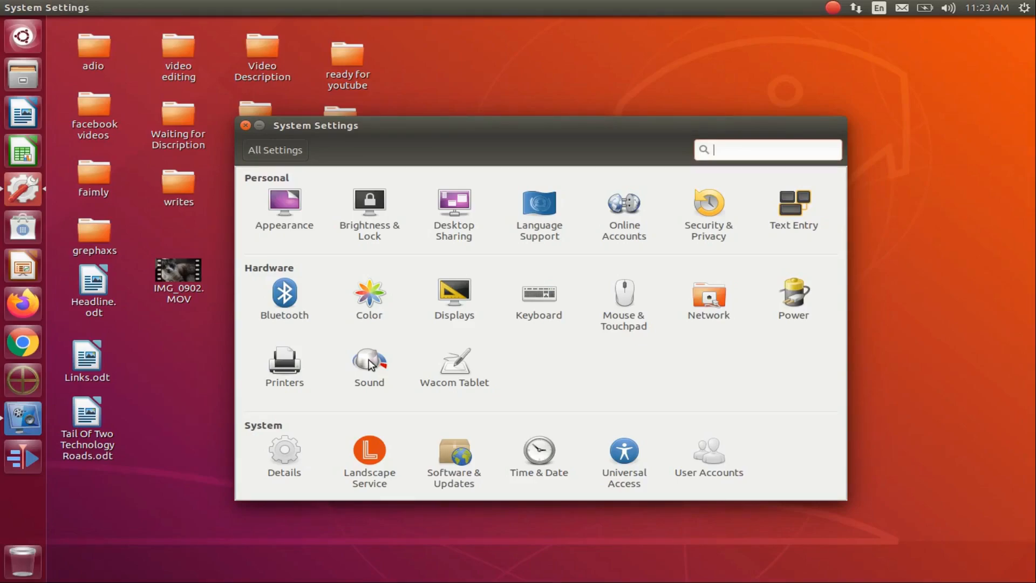
click(369, 366)
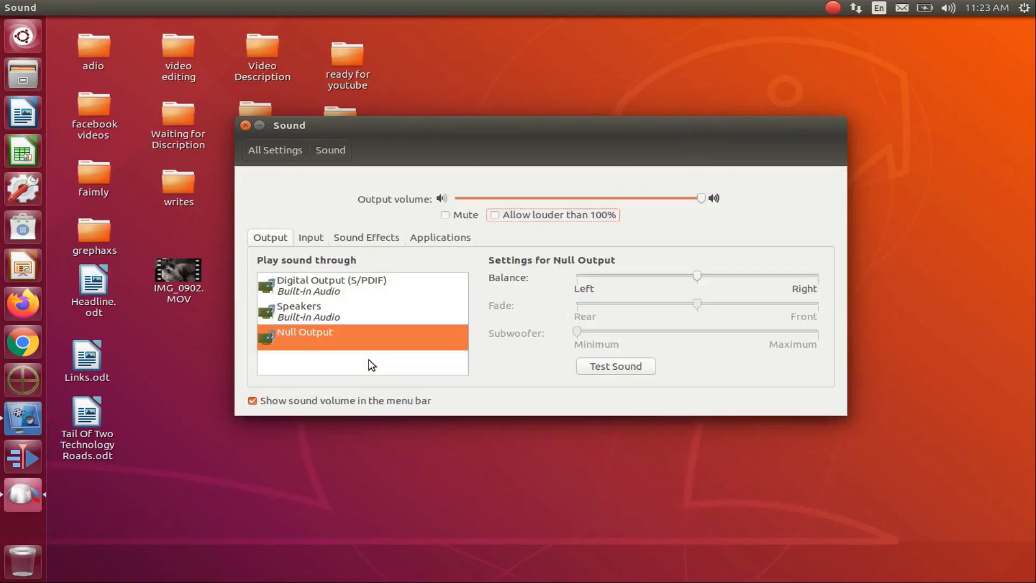
mouse_move(411, 368)
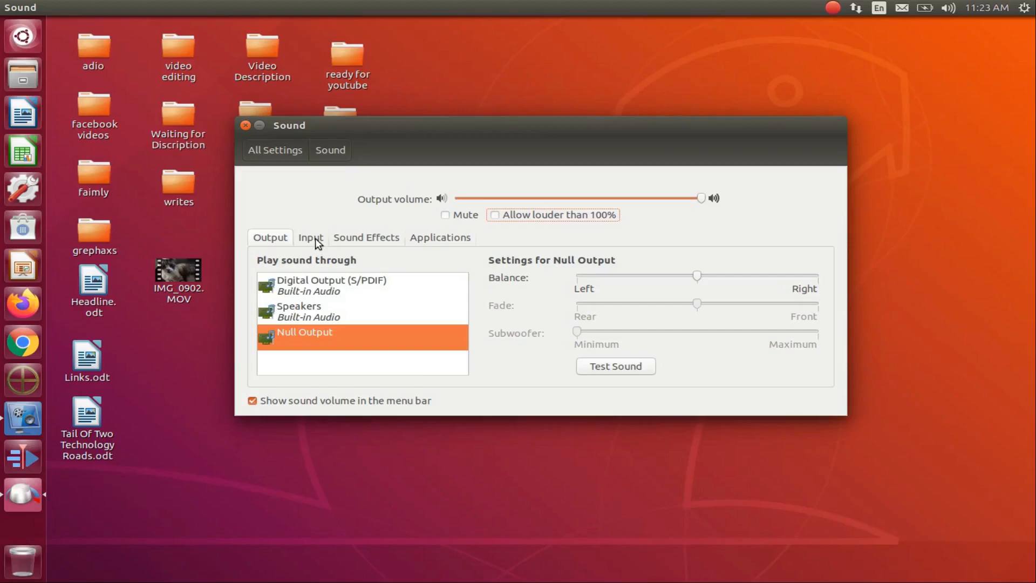
Step: Switch to the Input devices and select Internal Microphone to adjust it
click(309, 238)
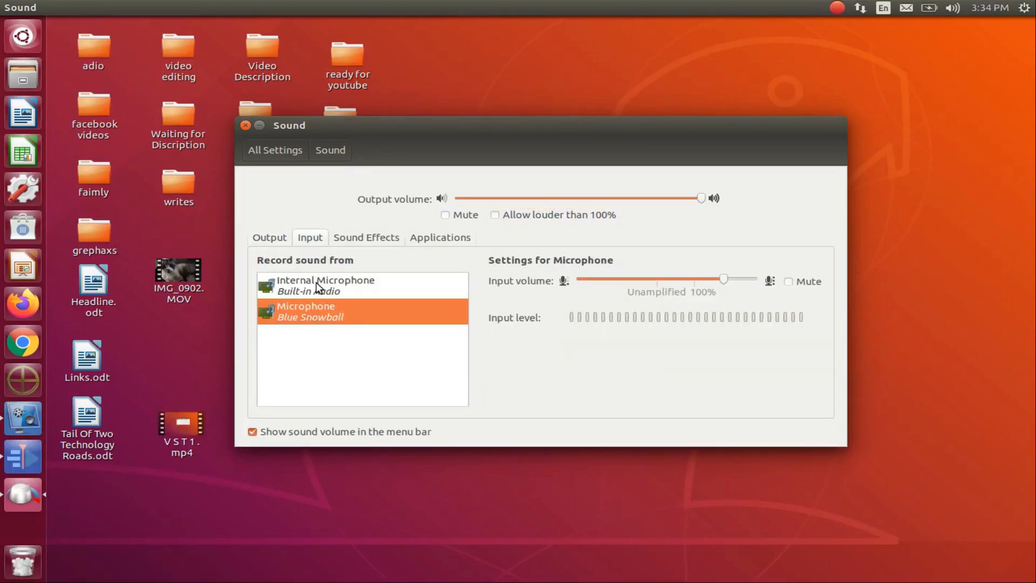
click(325, 285)
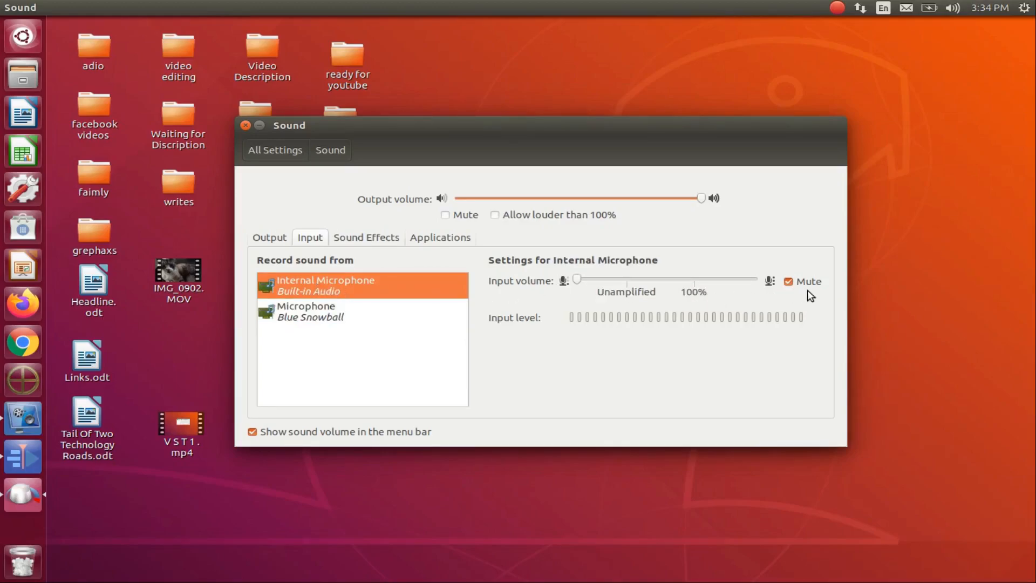
mouse_move(816, 293)
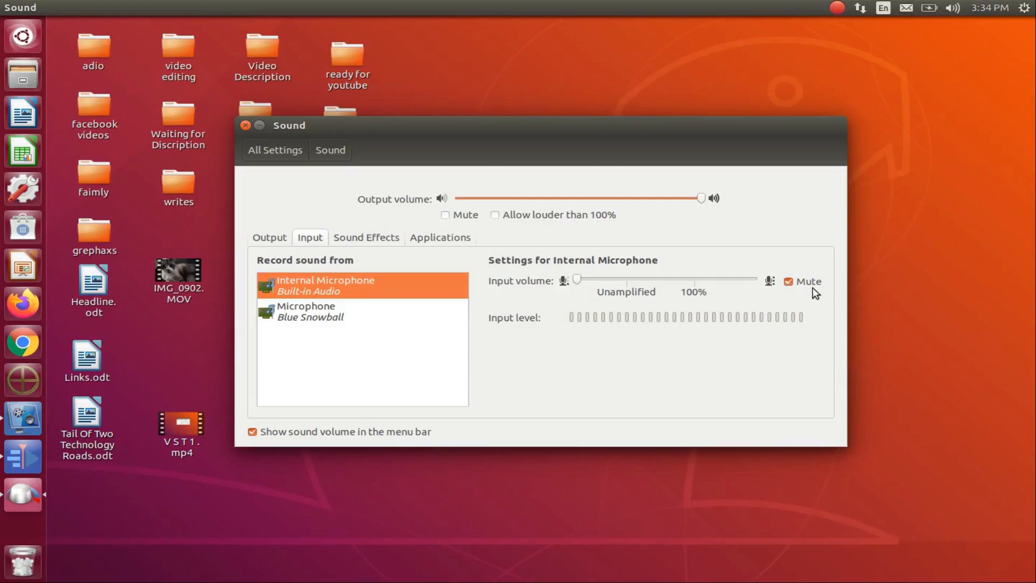
mouse_move(398, 320)
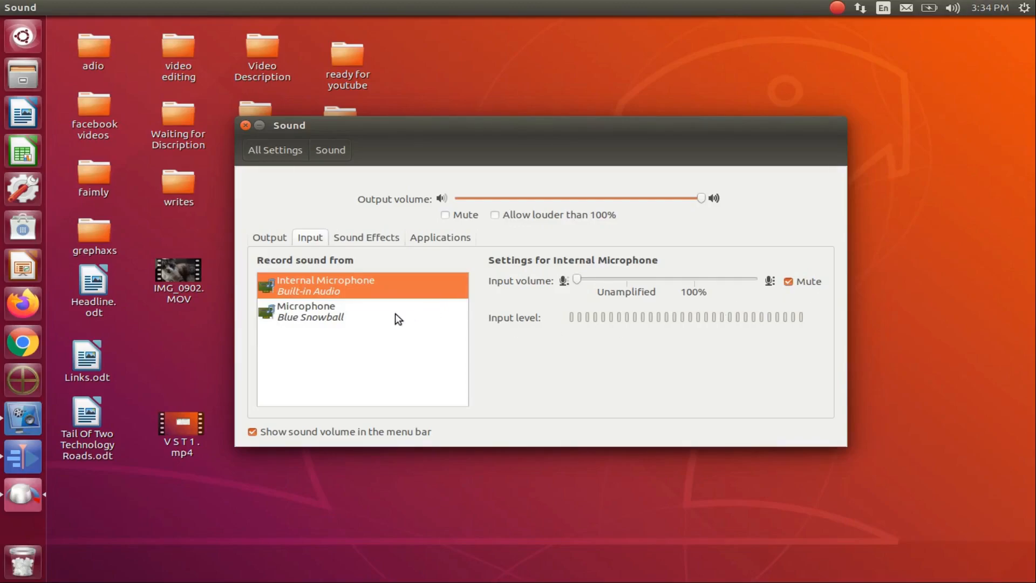
mouse_move(352, 312)
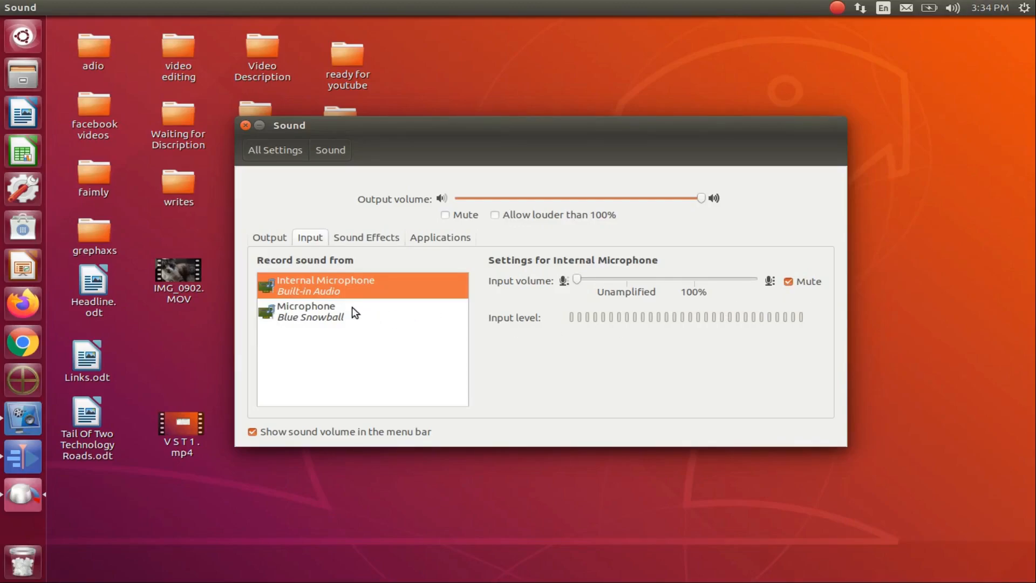
mouse_move(328, 311)
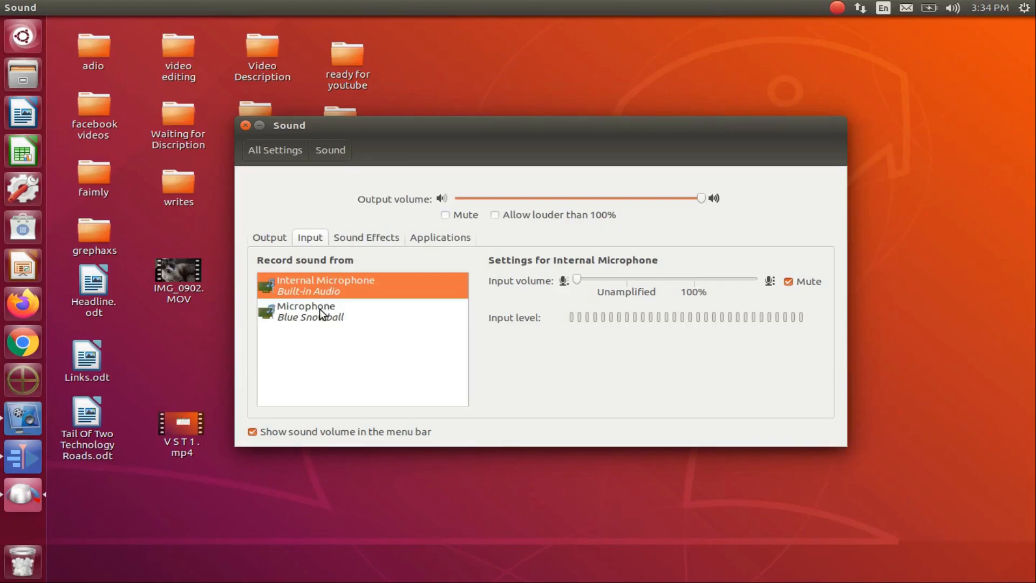
Step: Make Blue Snowball the input device, then choose the standard Ubuntu session at login
click(305, 311)
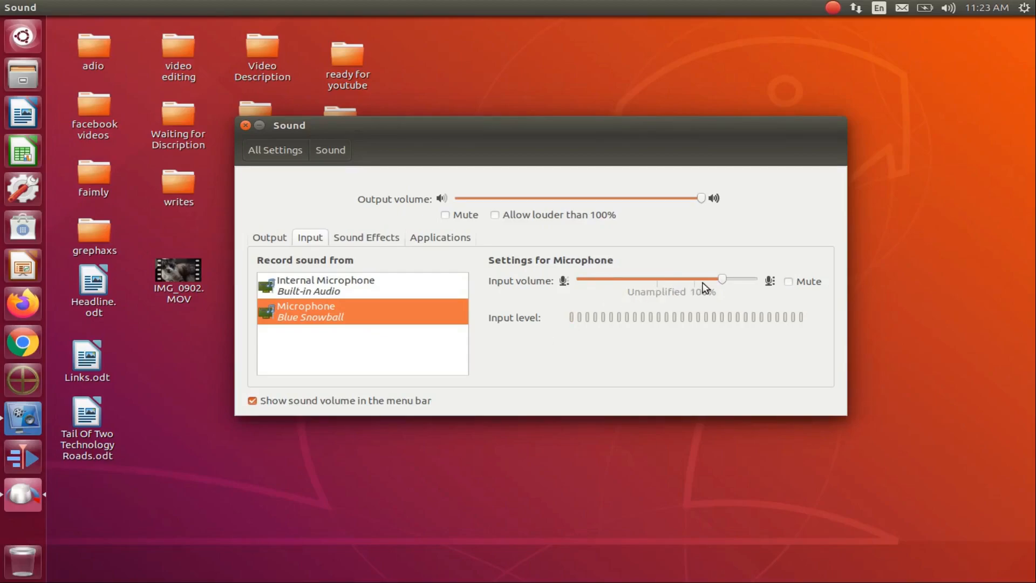
mouse_move(696, 290)
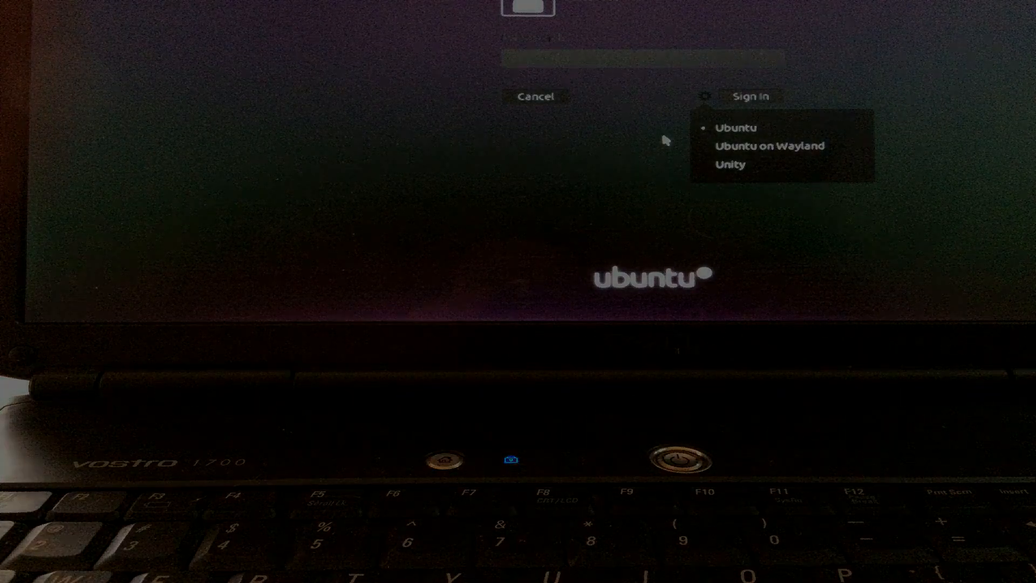
click(751, 96)
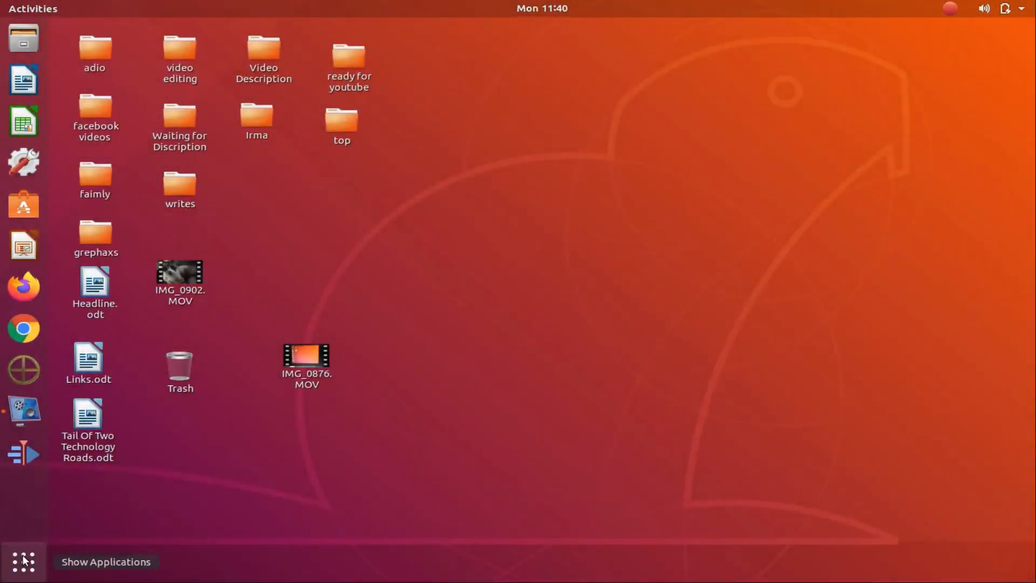
Step: Launch Settings from the applications overview by searching 's'
click(24, 561)
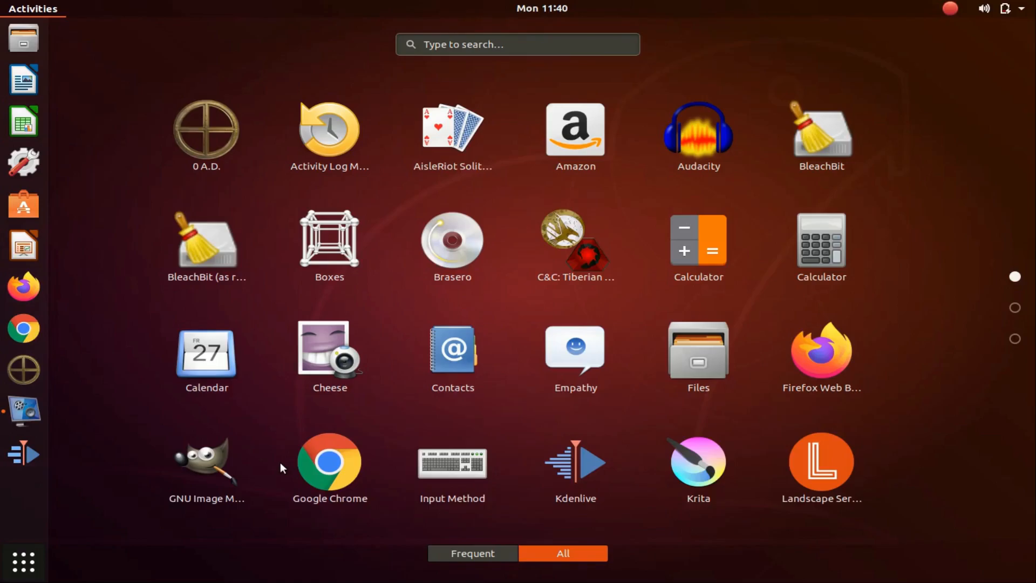
text(s)
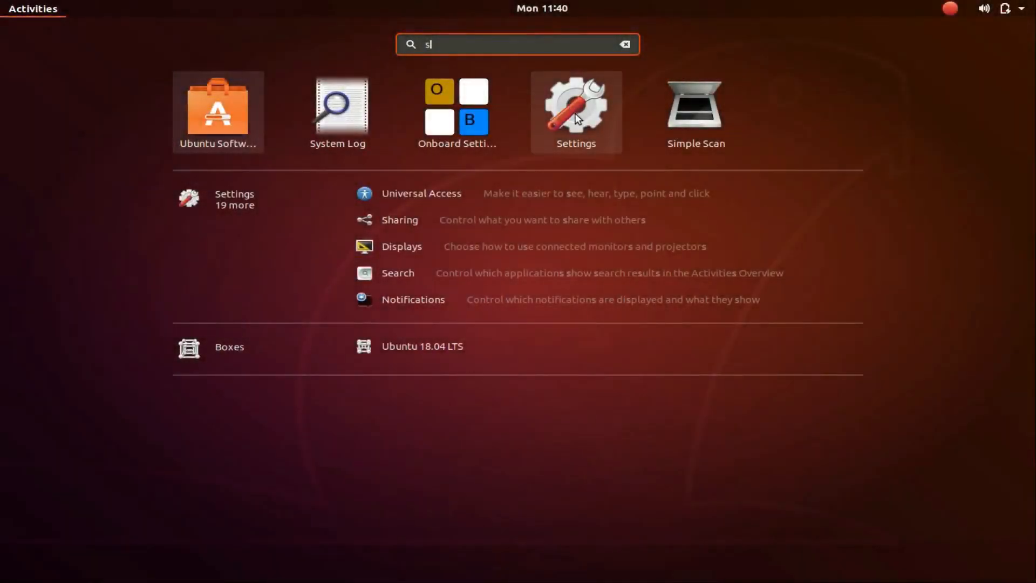
click(576, 105)
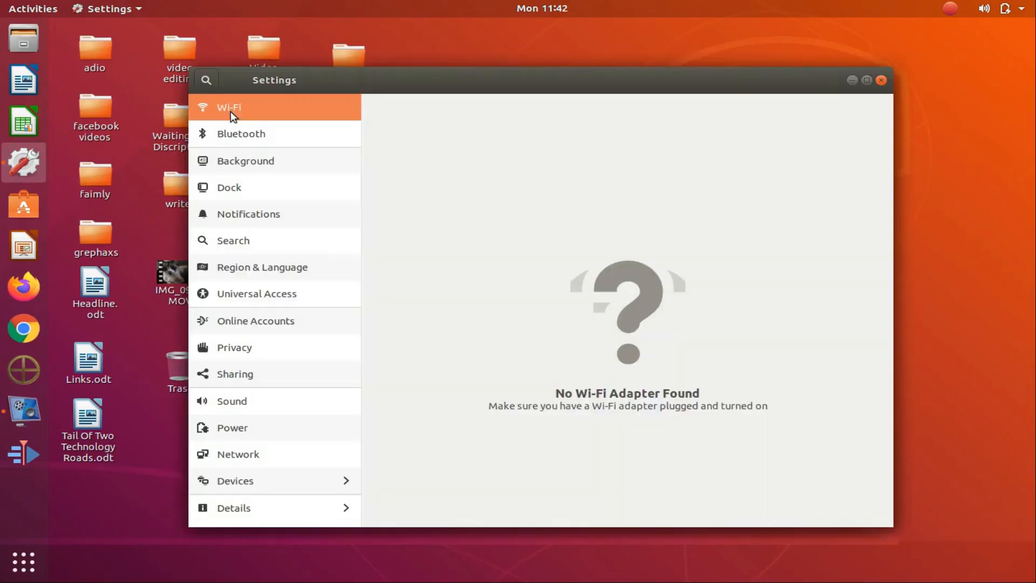
mouse_move(232, 402)
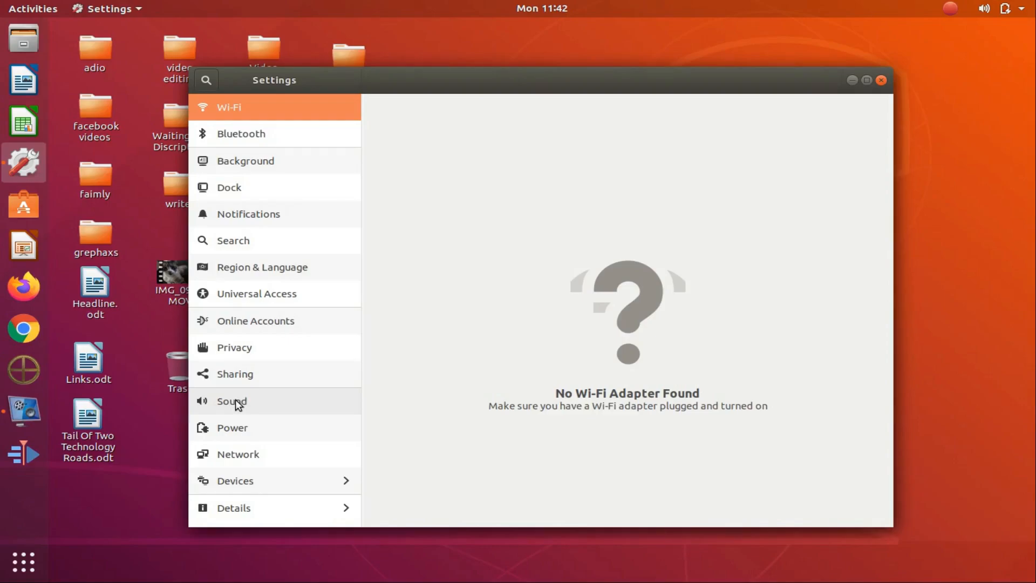
Step: Go to Sound in the sidebar and show the input devices
click(231, 402)
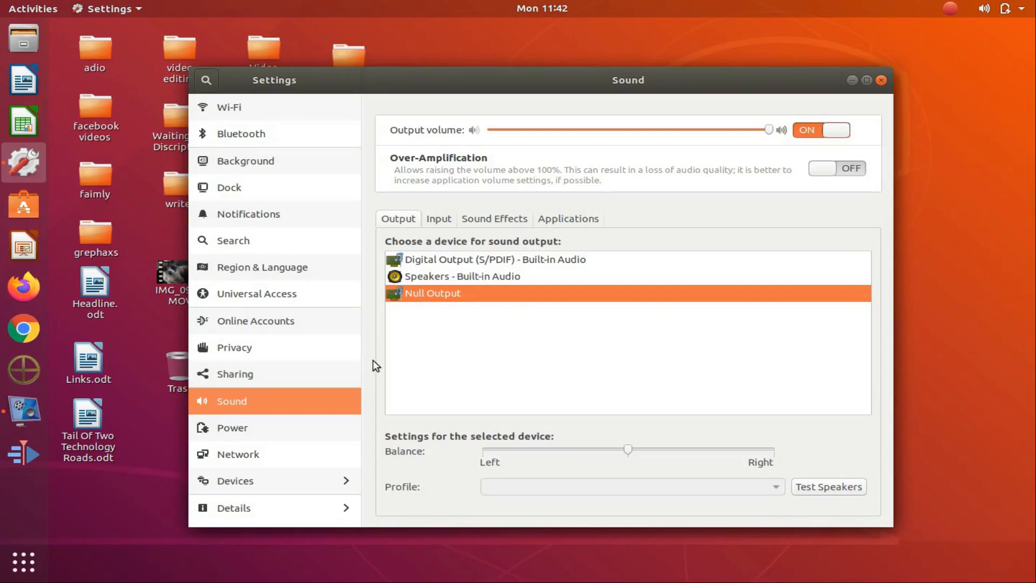
click(438, 219)
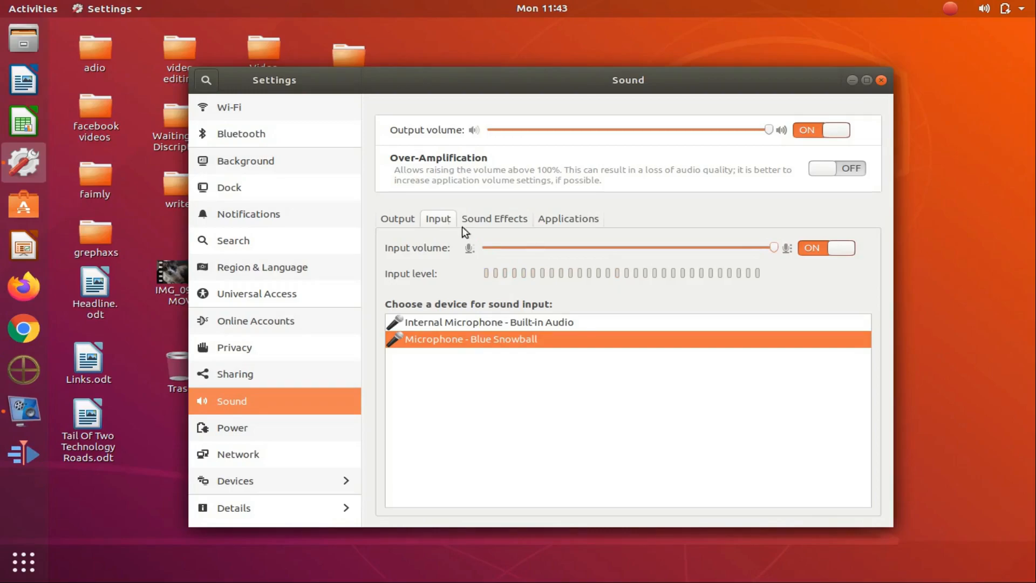
mouse_move(618, 257)
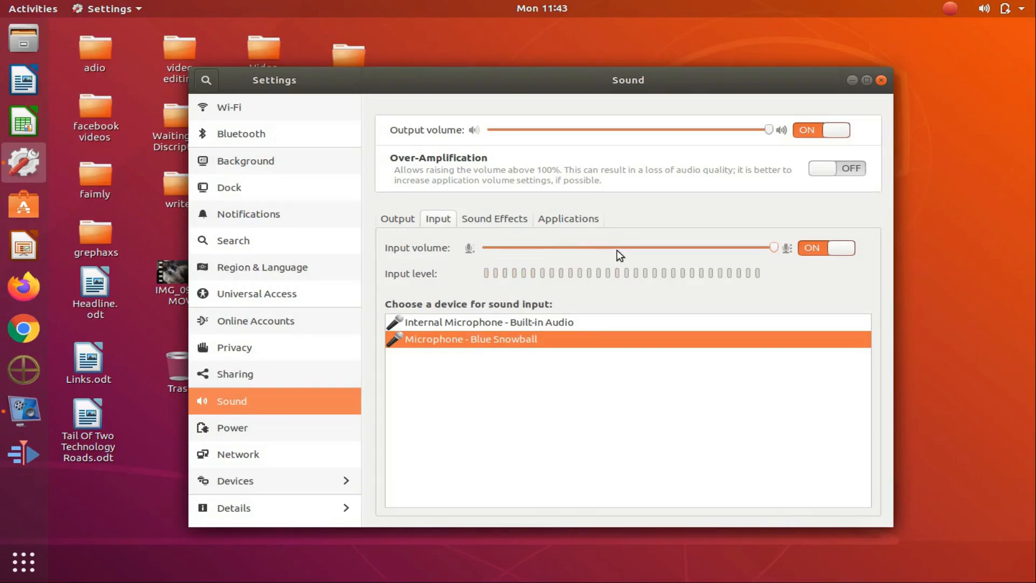
mouse_move(730, 260)
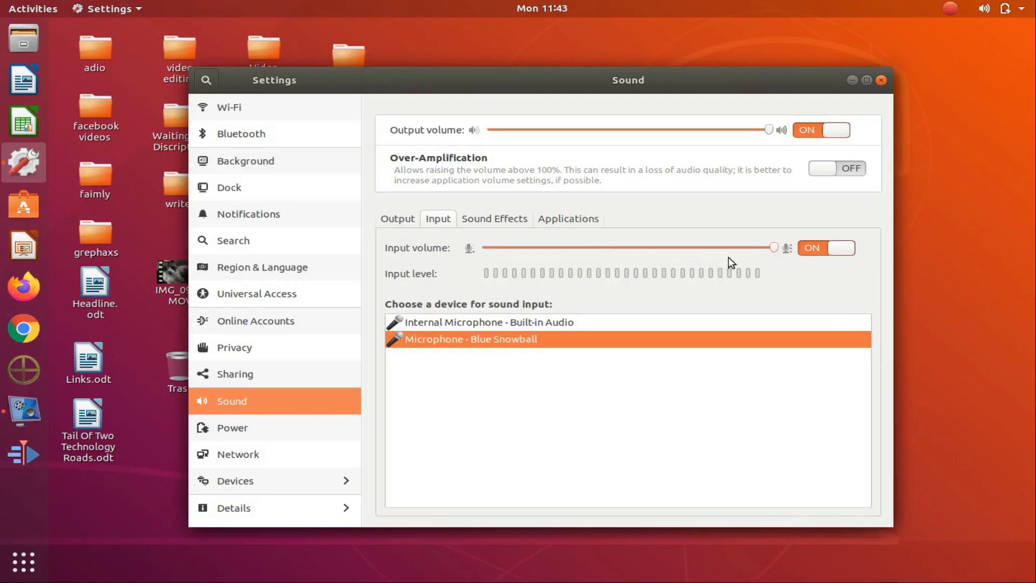
mouse_move(780, 264)
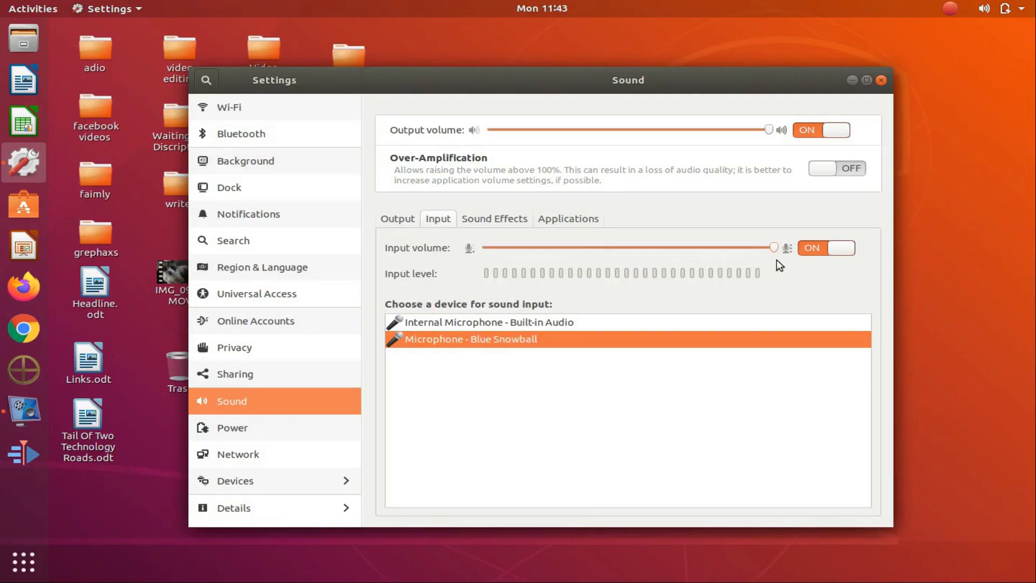
Step: Select Internal Microphone to check its input is switched off
click(488, 321)
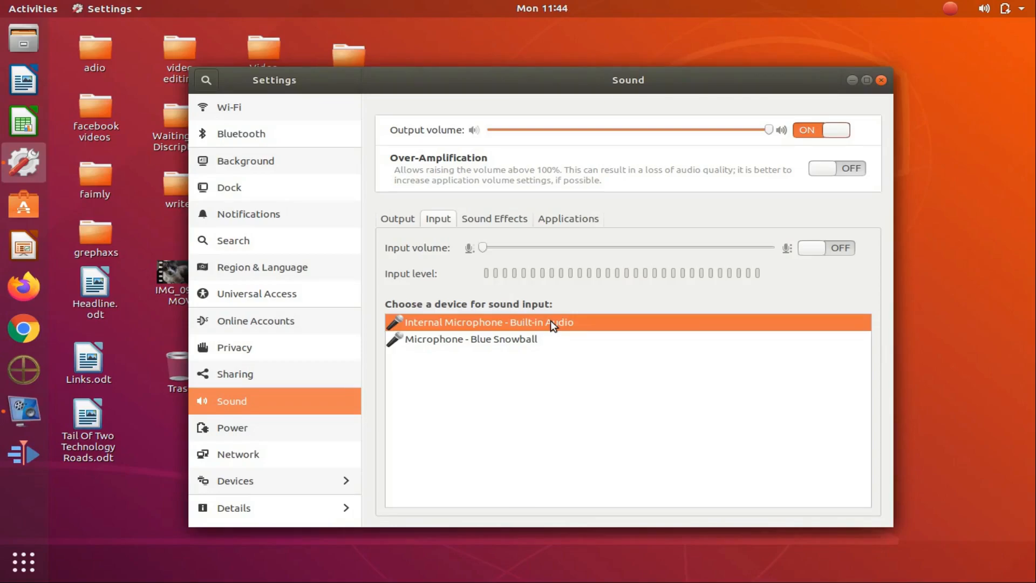
mouse_move(509, 343)
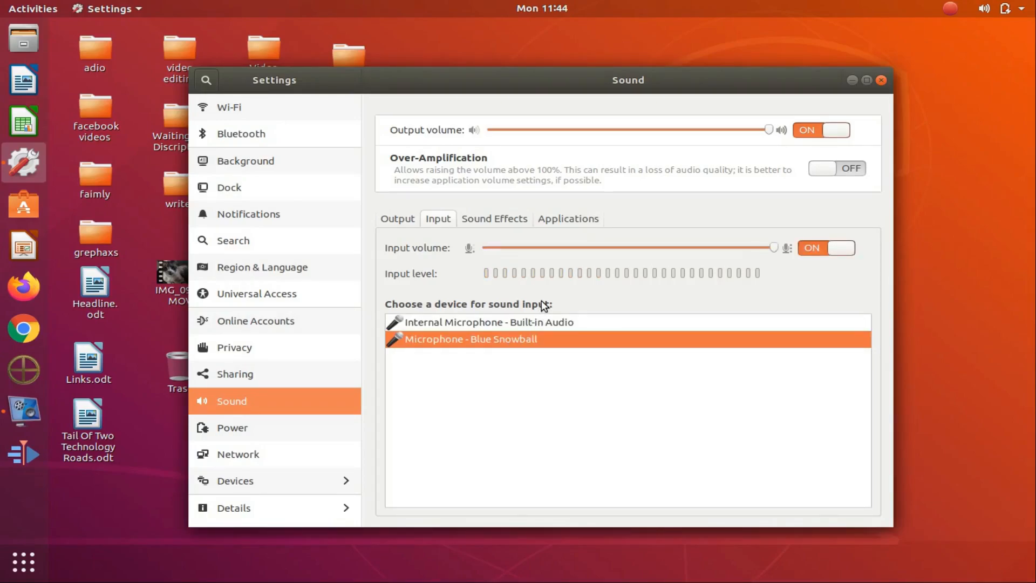
mouse_move(773, 255)
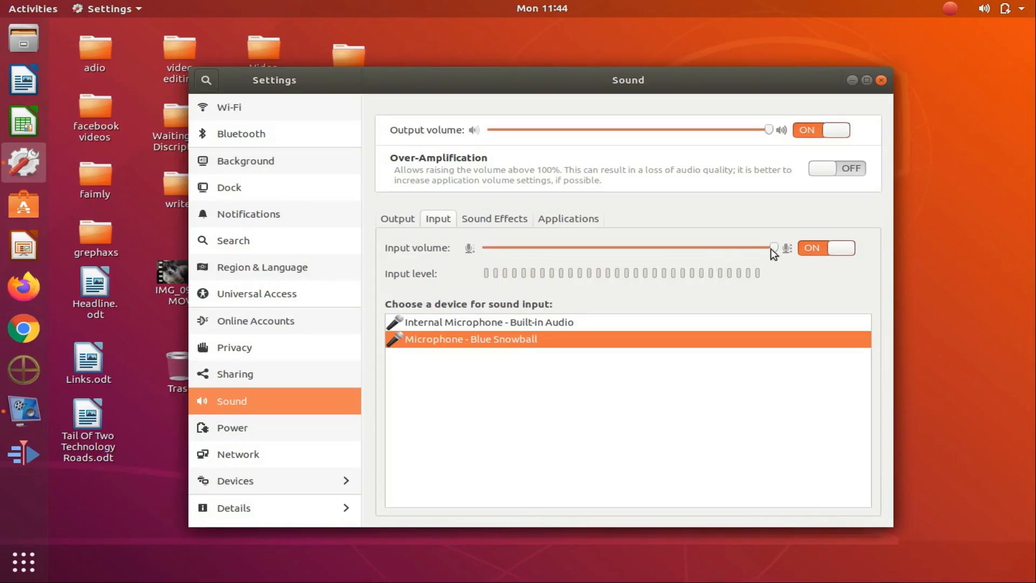
mouse_move(747, 258)
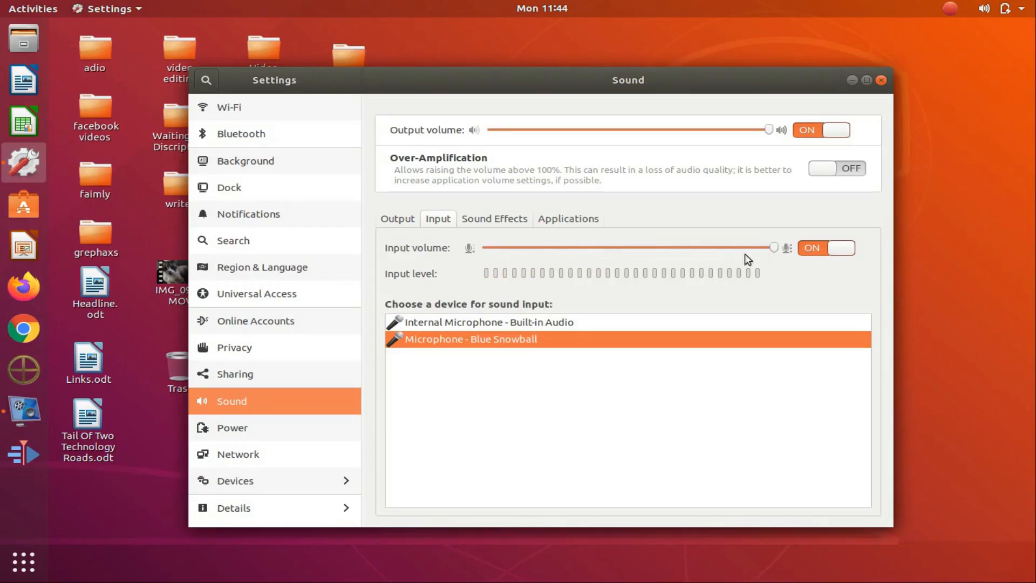
mouse_move(572, 269)
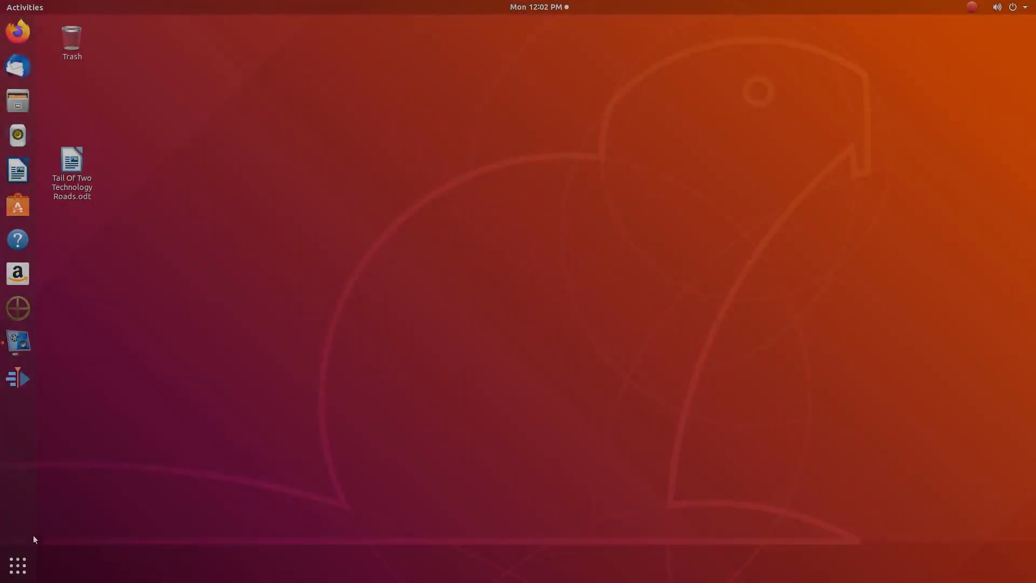
mouse_move(18, 566)
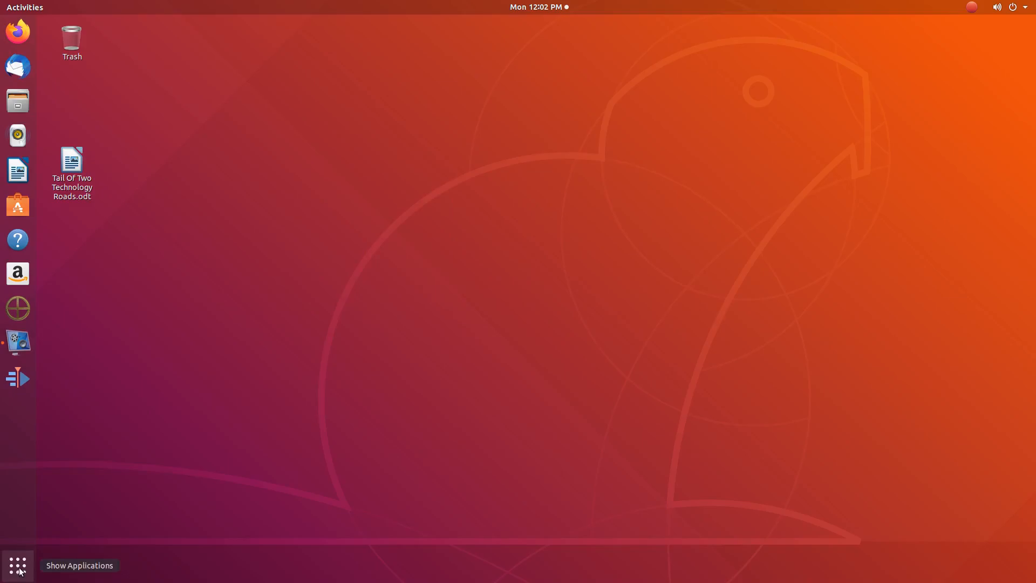
Step: Search the applications overview for 'sel' so Settings appears first
click(17, 564)
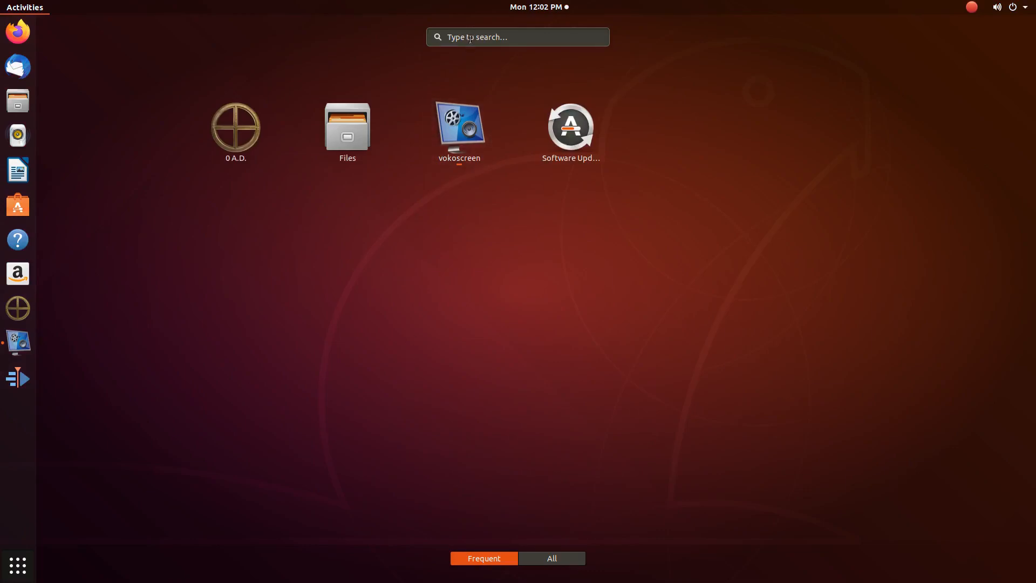
click(517, 37)
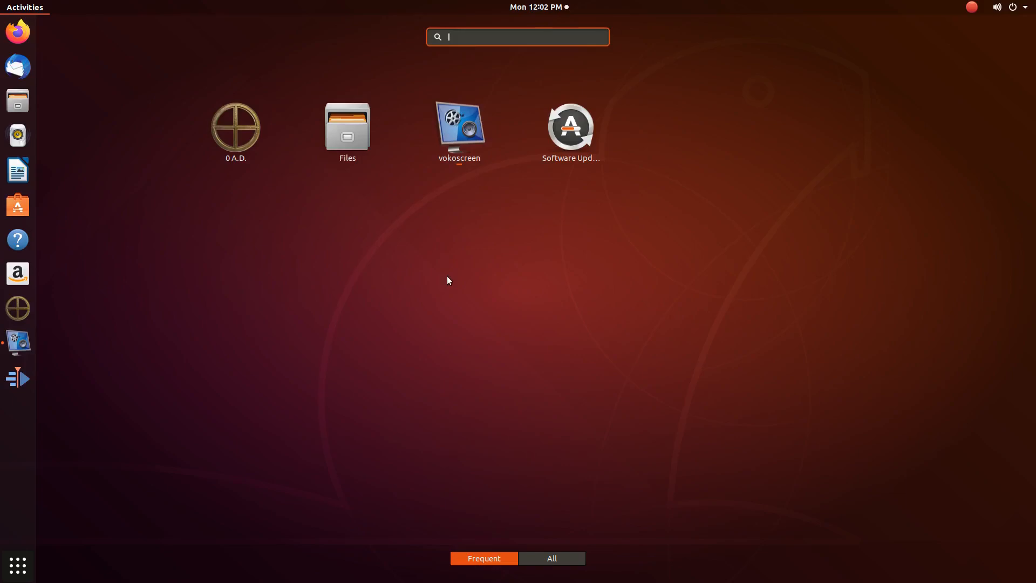
text(sel)
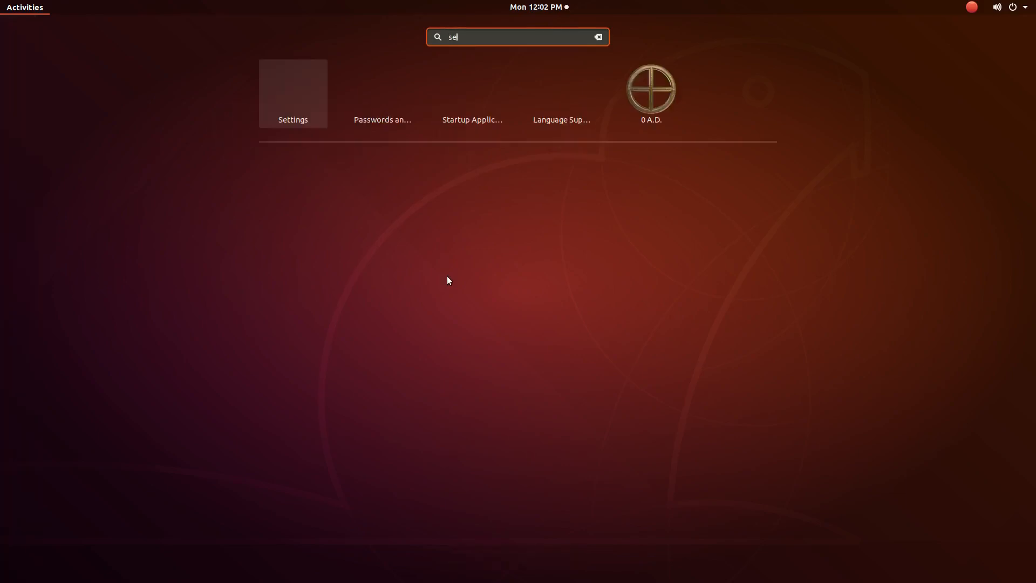
Step: Launch Settings, go to Sound and show the input devices listing Blue Snowball
click(293, 93)
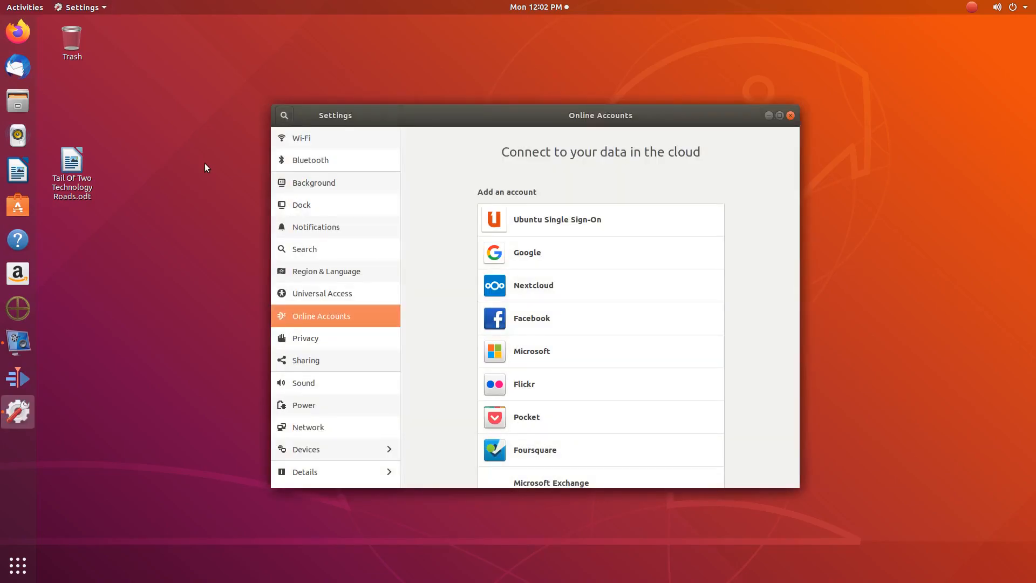
click(303, 383)
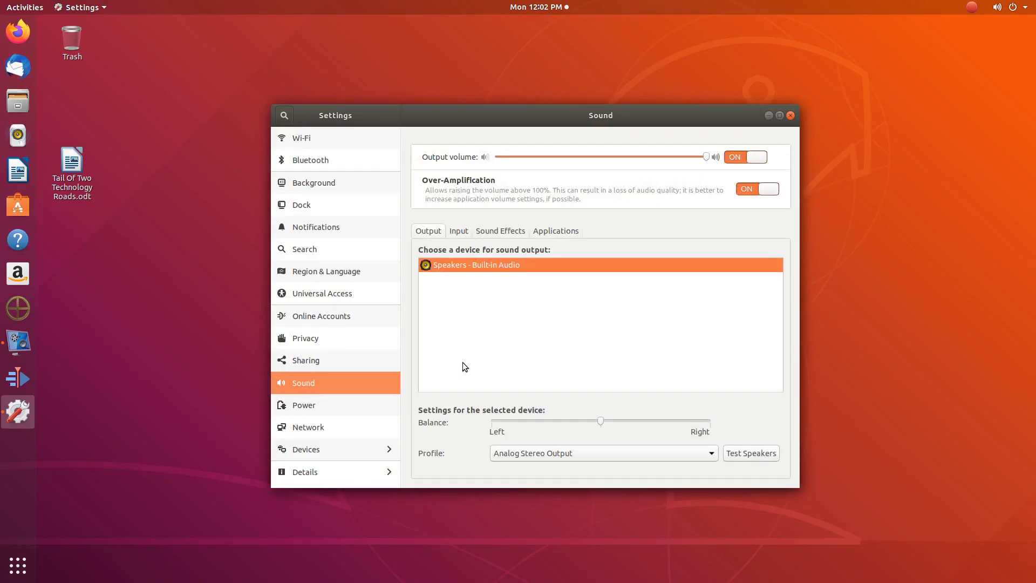
click(458, 231)
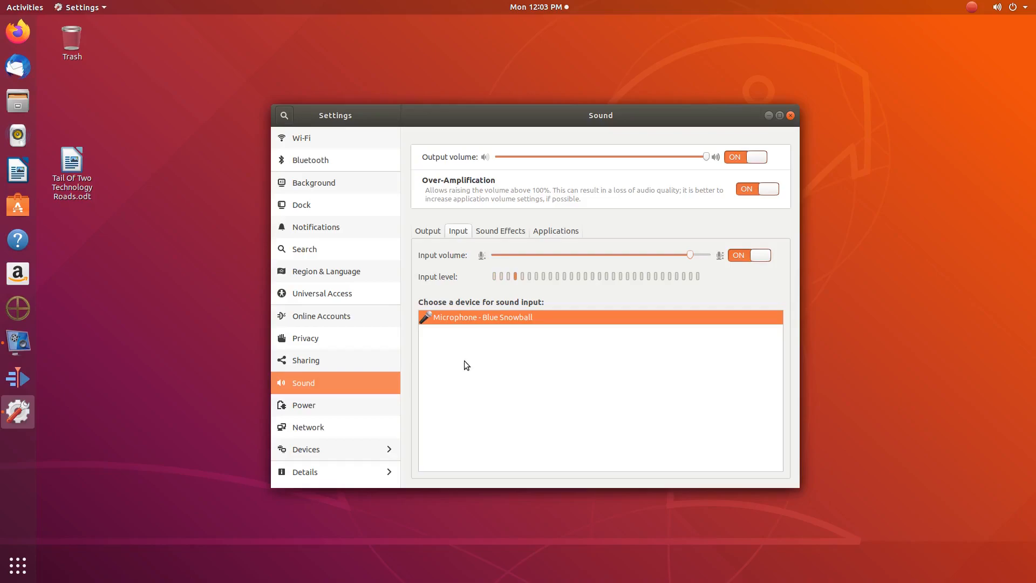
mouse_move(696, 283)
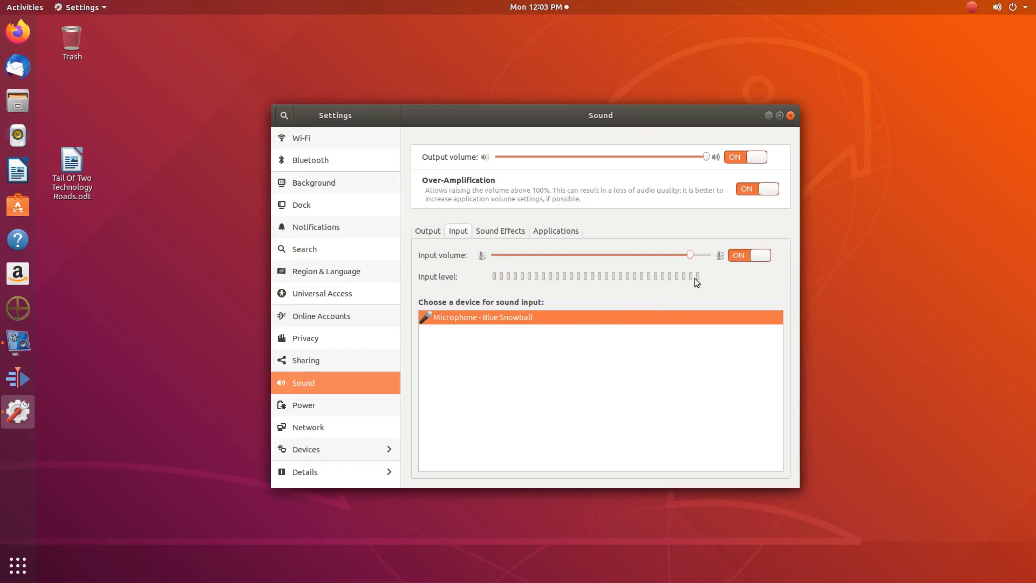
mouse_move(711, 260)
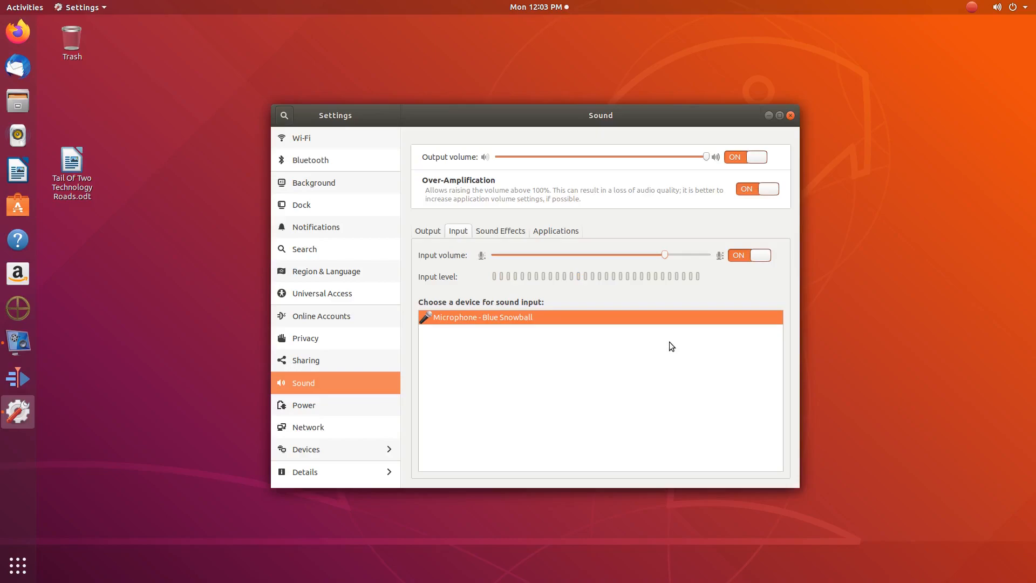
mouse_move(475, 164)
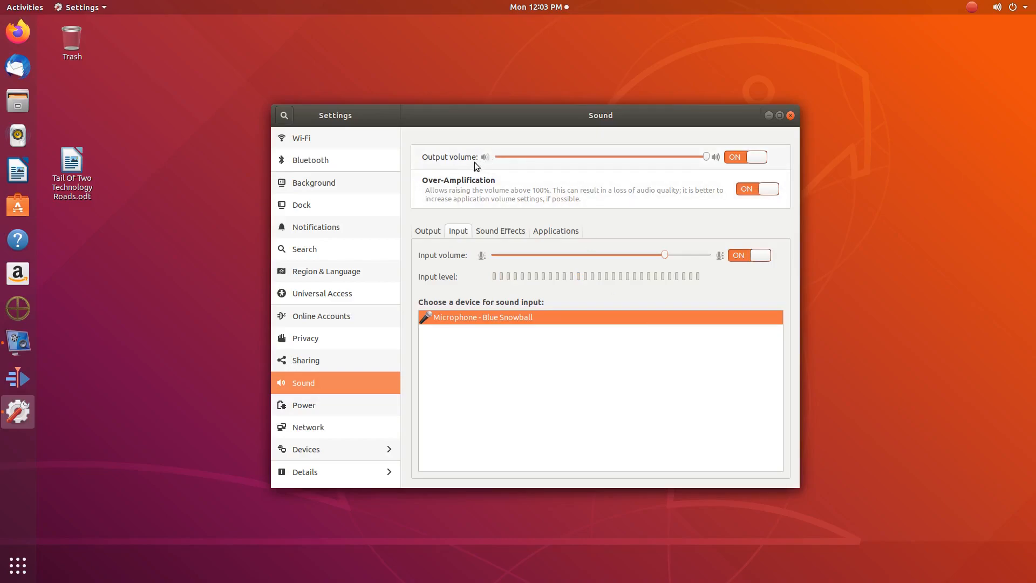
mouse_move(535, 201)
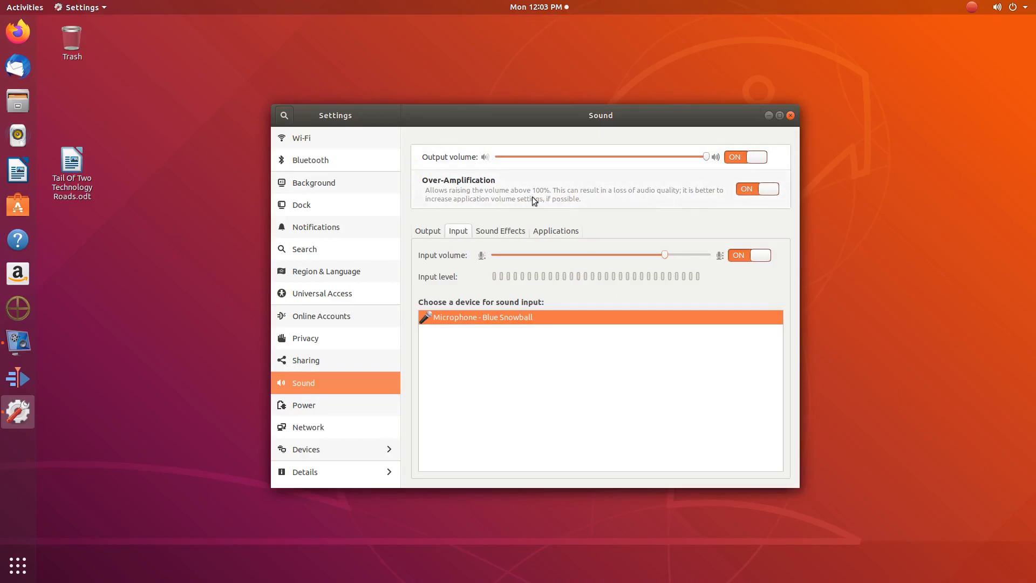
mouse_move(552, 193)
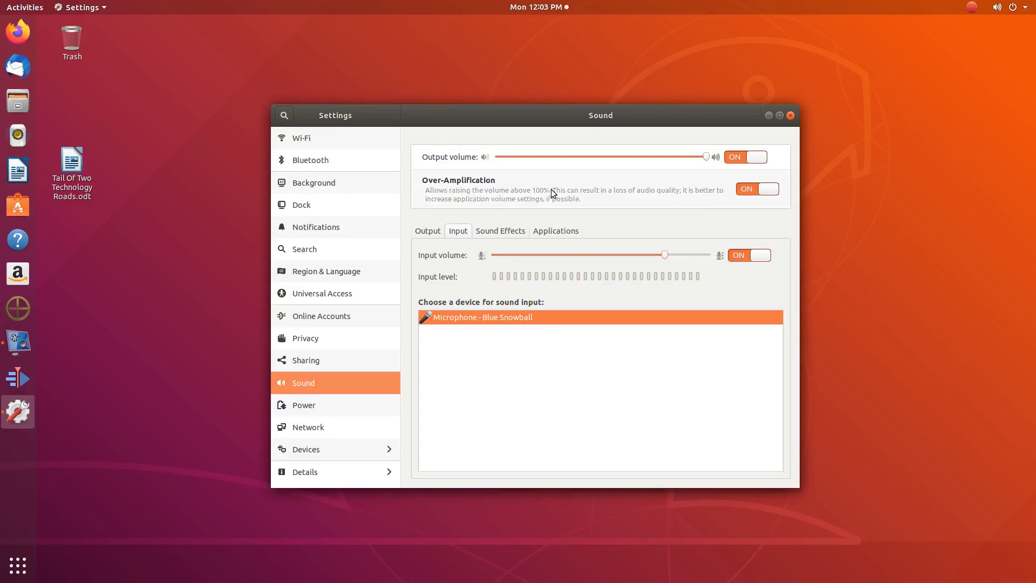
mouse_move(658, 224)
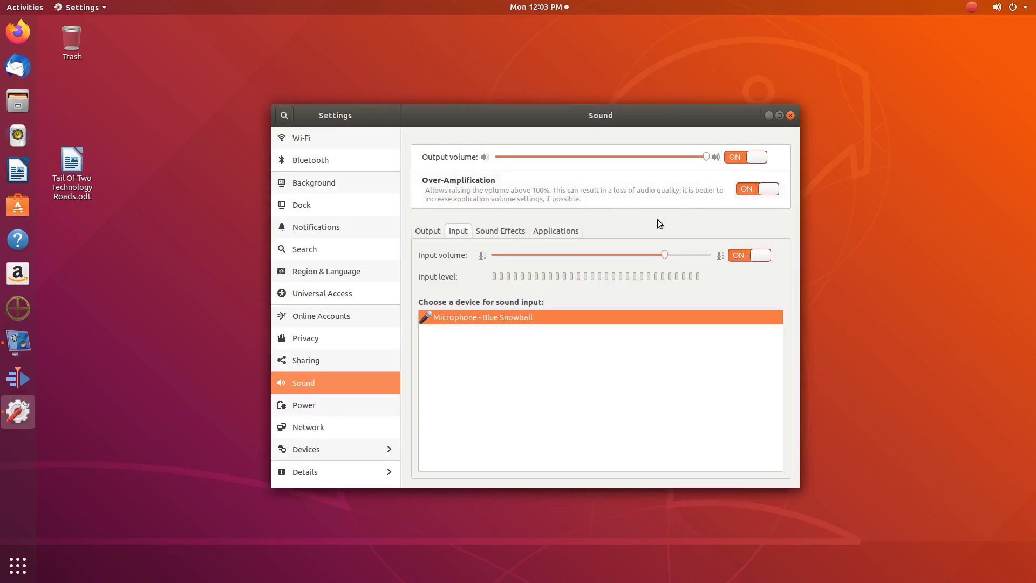
mouse_move(538, 237)
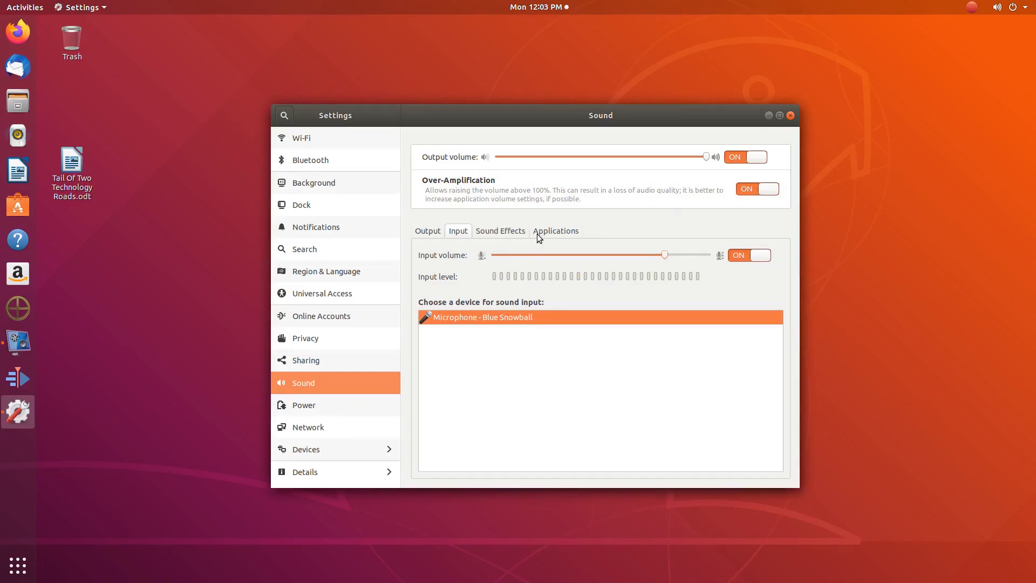
mouse_move(563, 365)
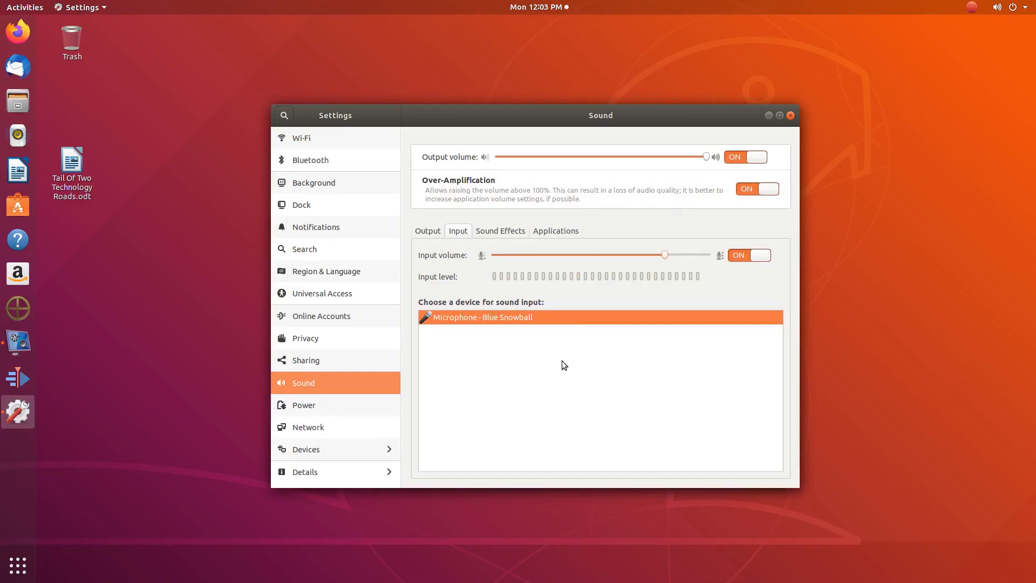